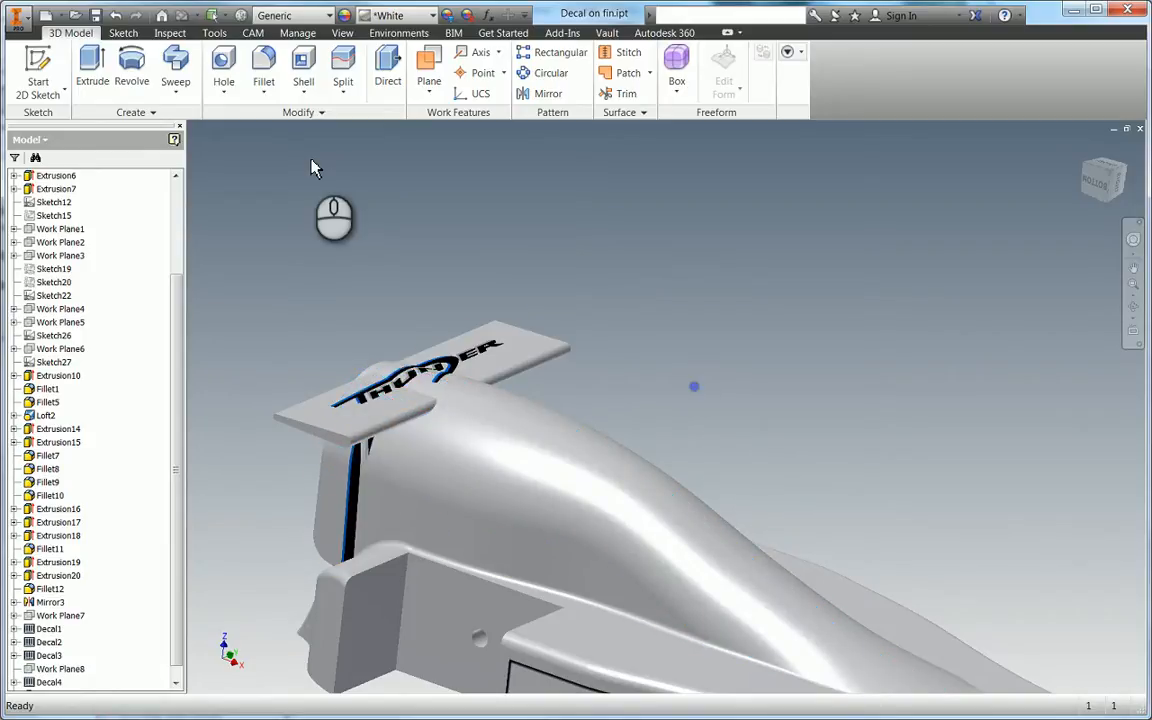
Step: Define a new work plane from the nose edge, facing the fin and decal head-on
left_click(344, 80)
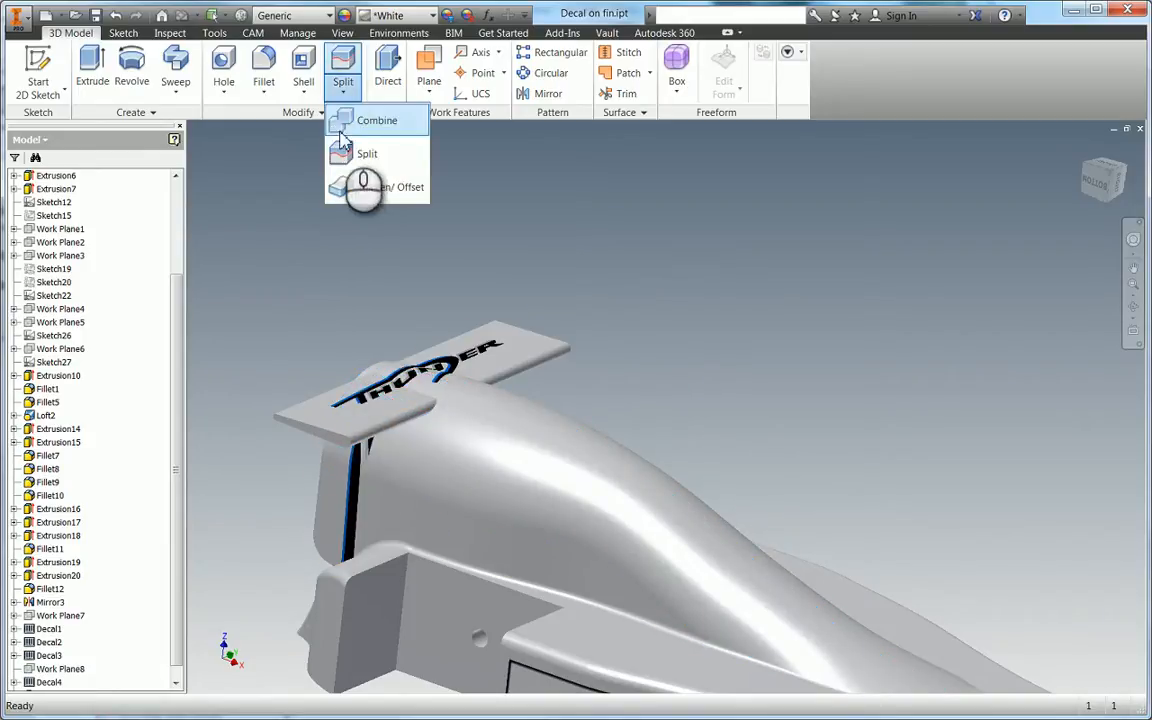
left_click(368, 152)
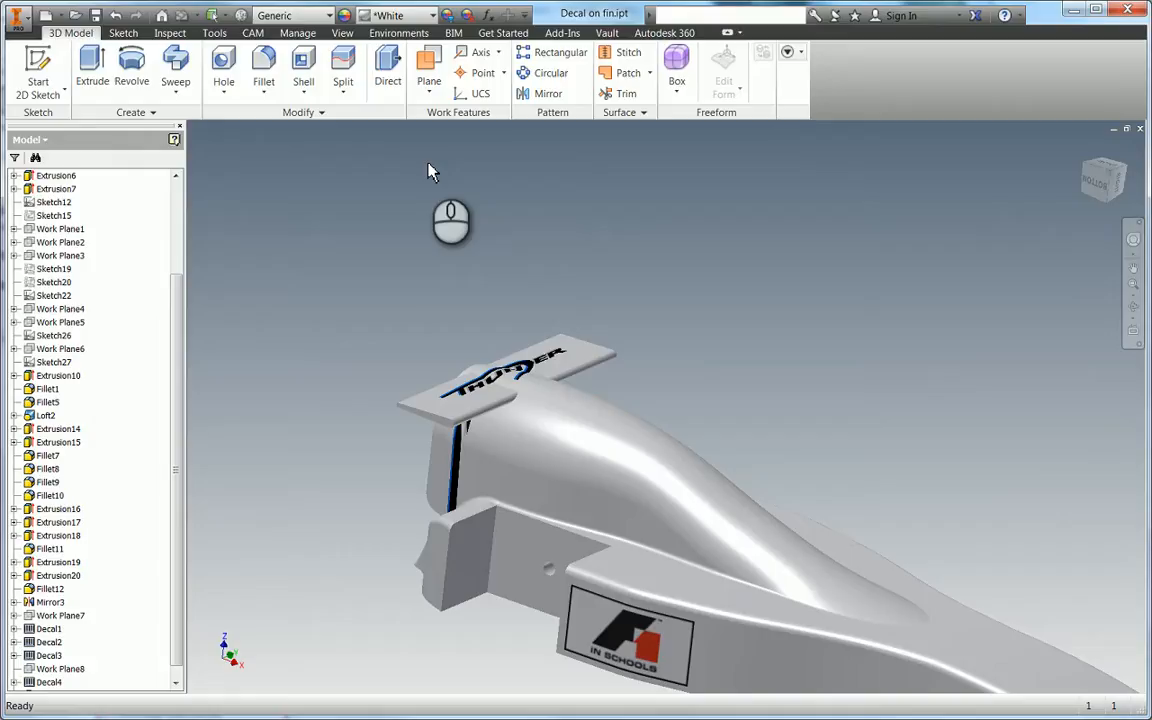
left_click(428, 70)
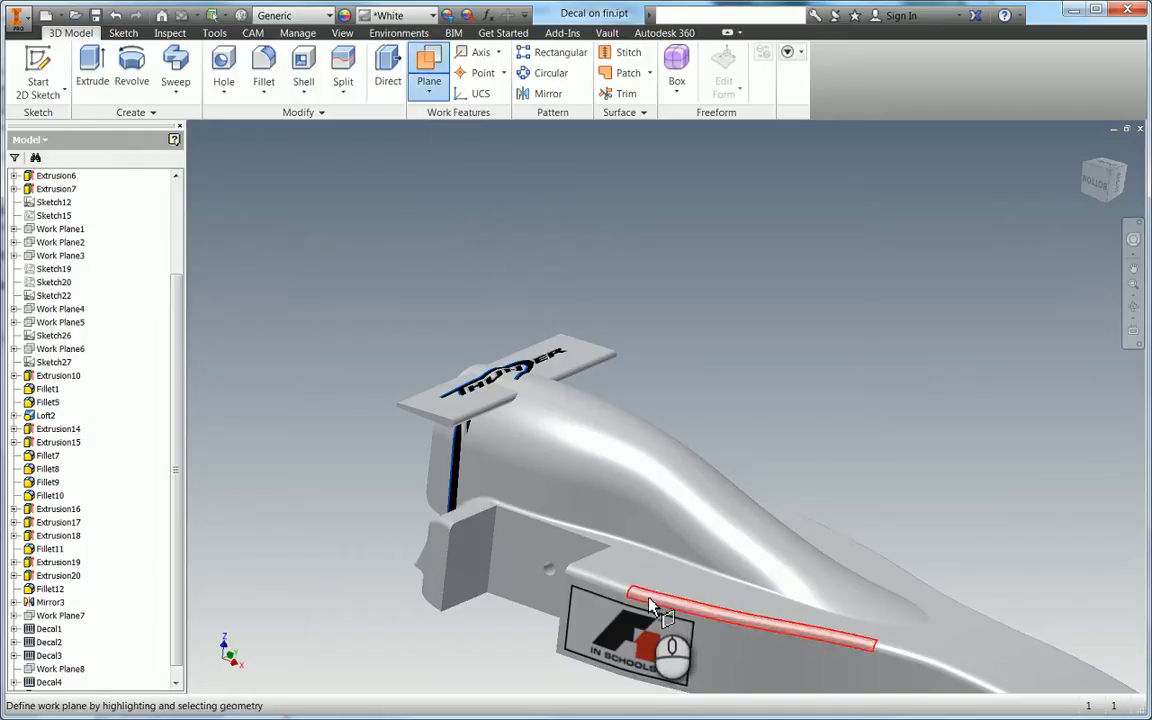
left_click(650, 604)
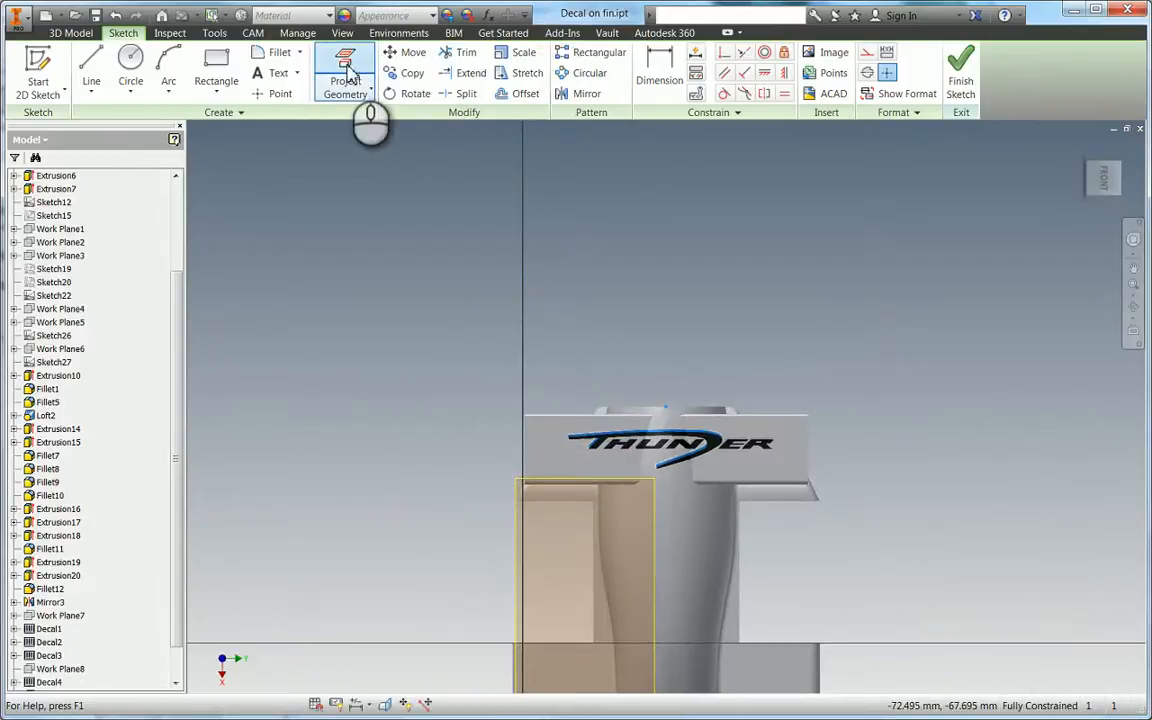
Step: Project the THUNDER decal face outline into the sketch and finish it
left_click(344, 70)
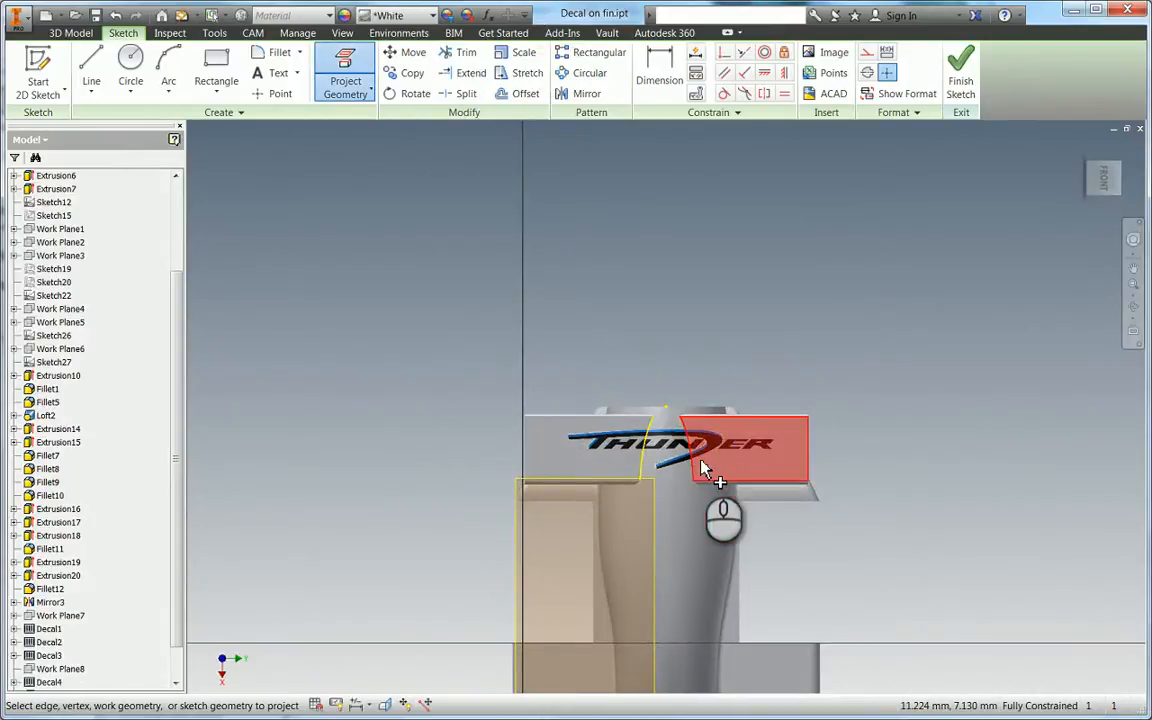
left_click(960, 76)
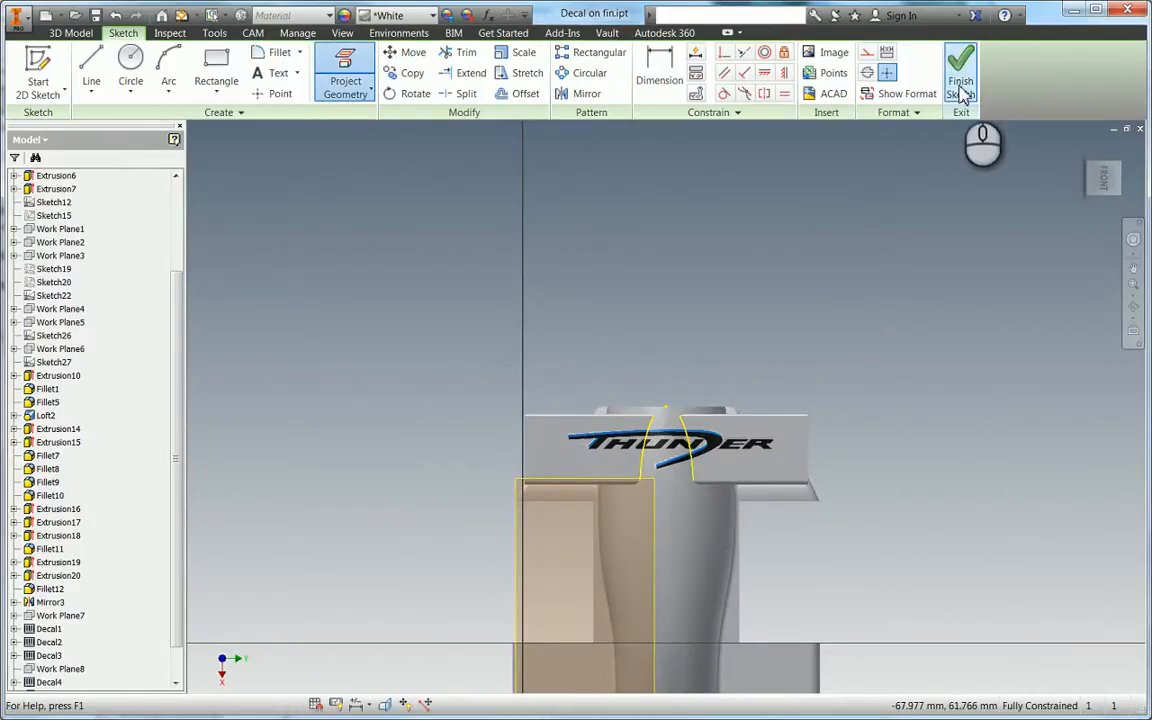
left_click(960, 70)
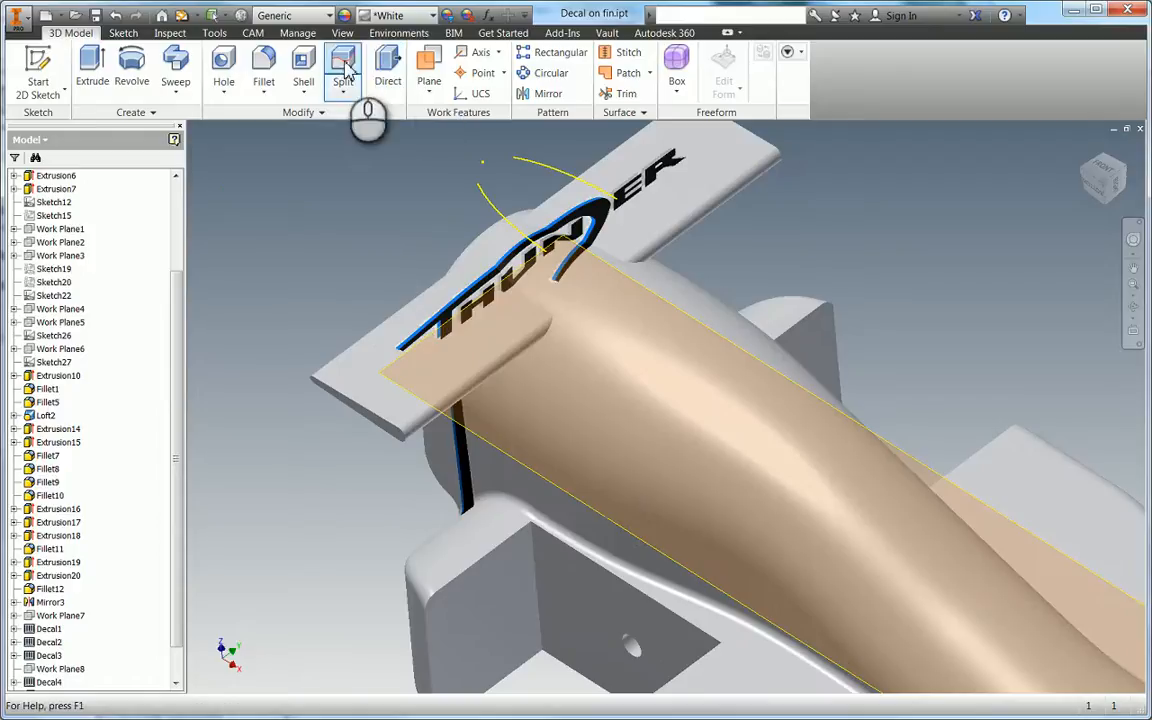
Step: Split the curved nose face using the projected decal outline as the split tool
left_click(344, 70)
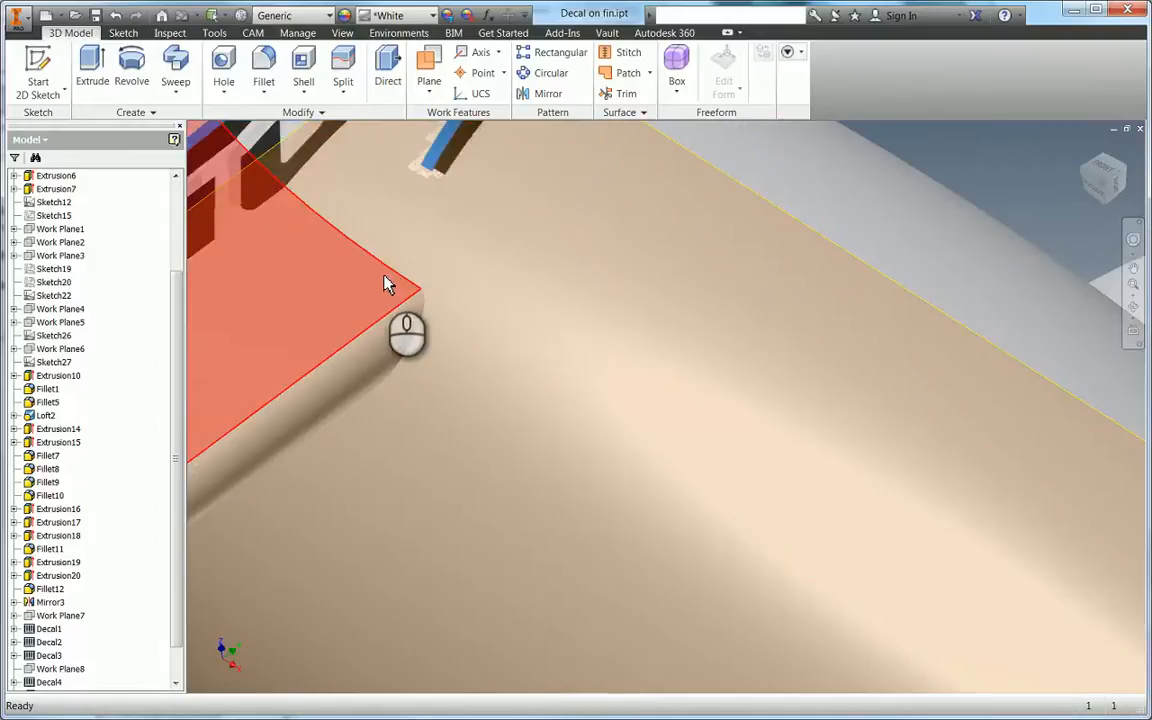
left_click_drag(388, 284, 452, 276)
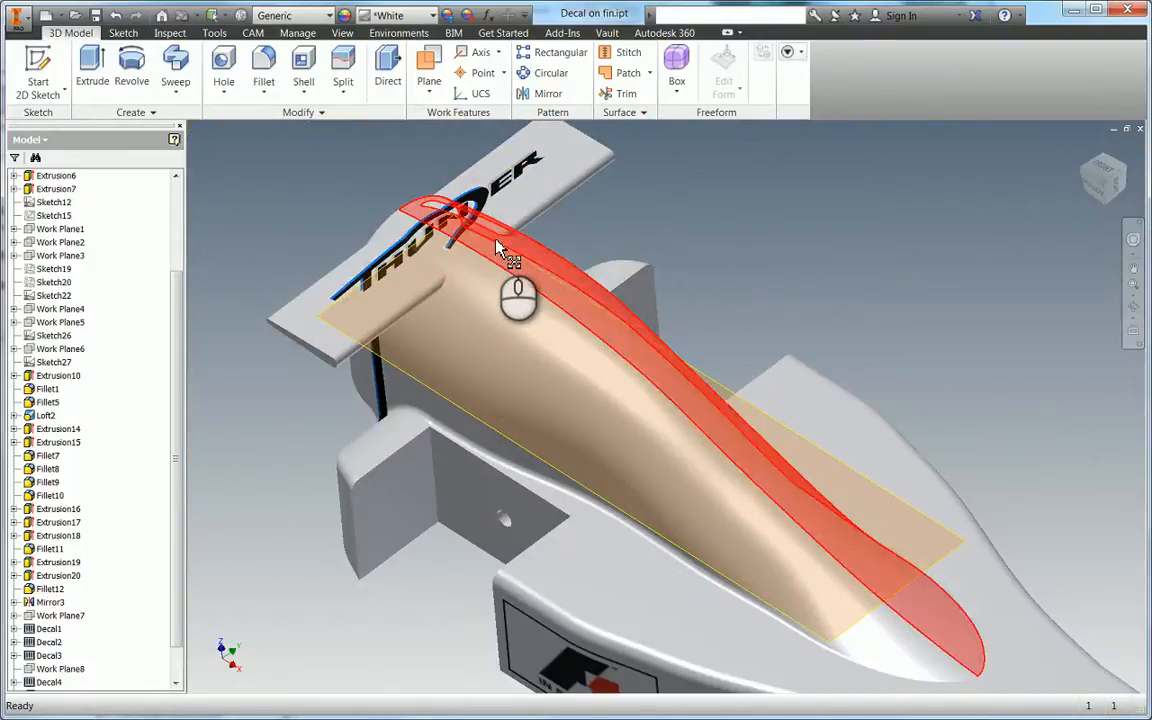
left_click_drag(510, 250, 450, 210)
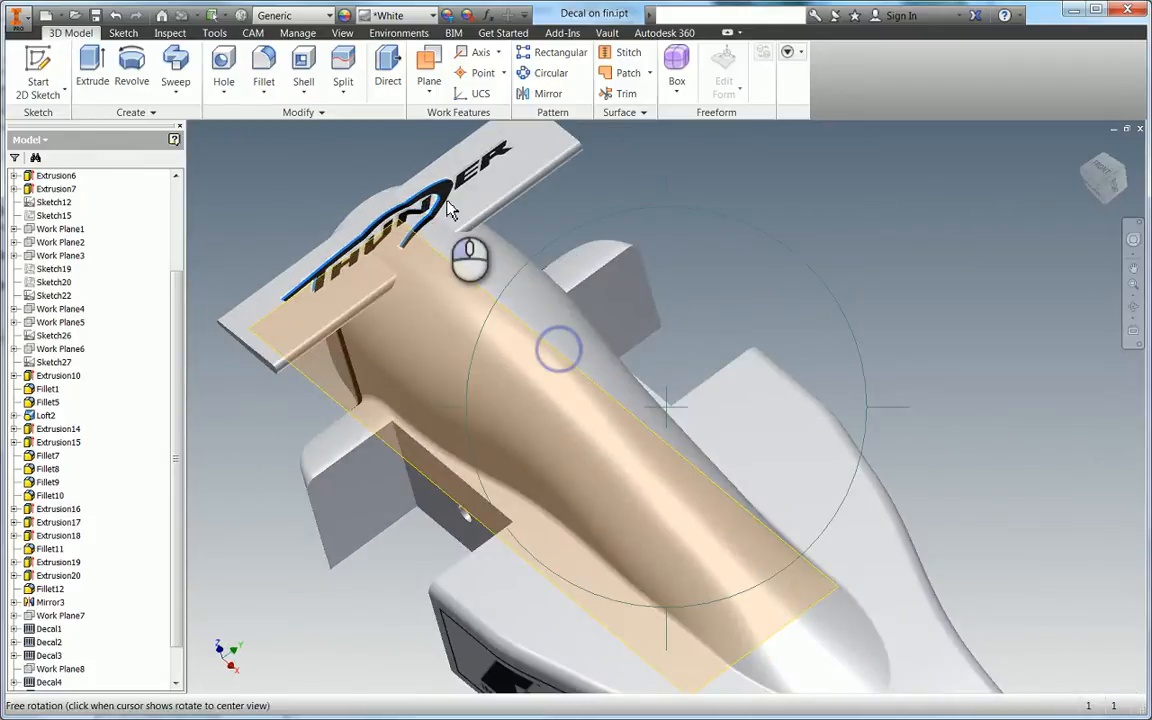
left_click(344, 68)
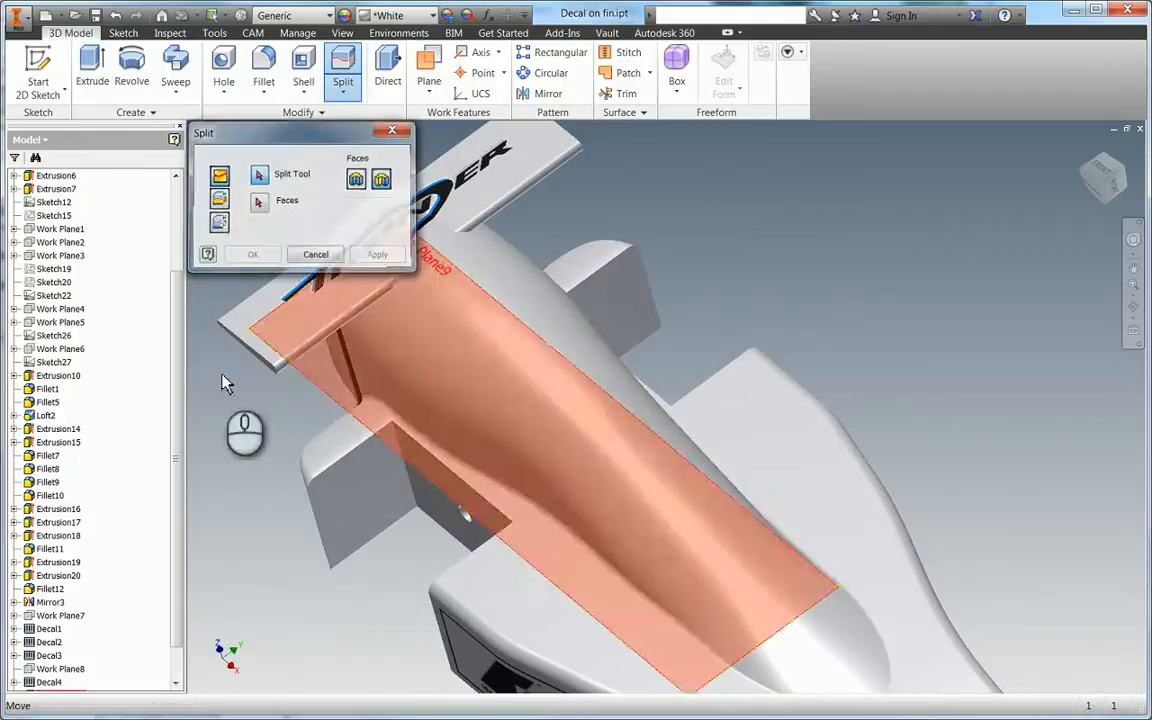
left_click(252, 254)
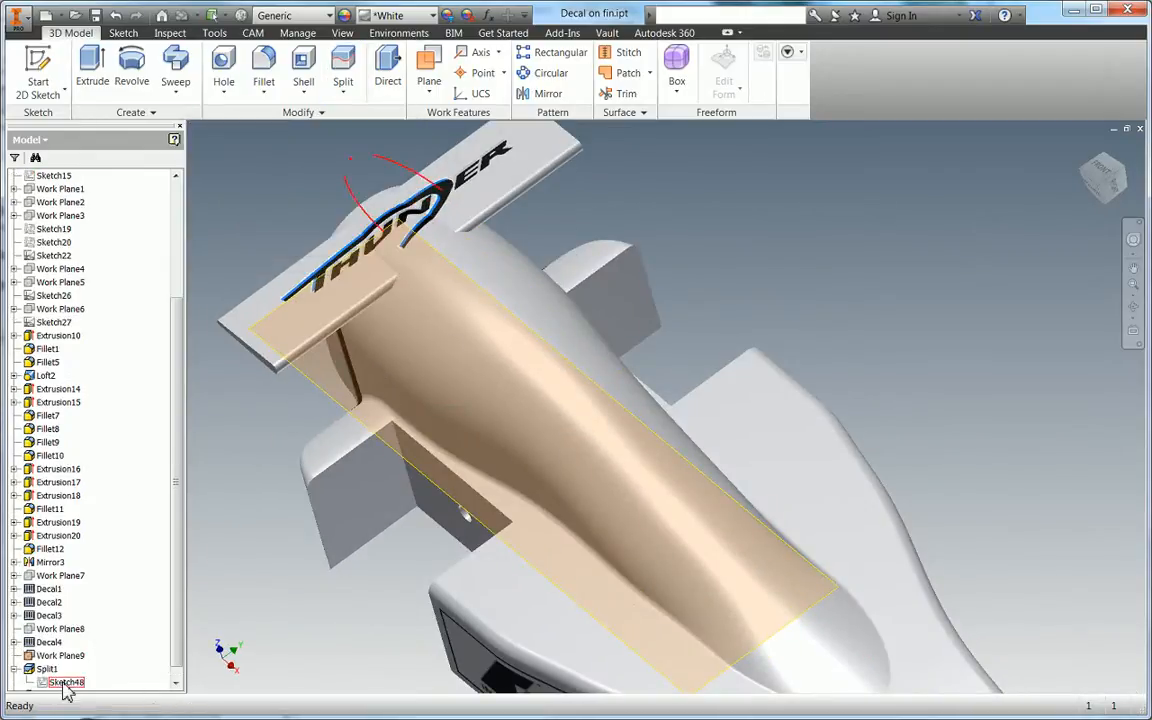
Step: Split the fin's narrow rounded top edge face along the decal outline curve
right_click(66, 680)
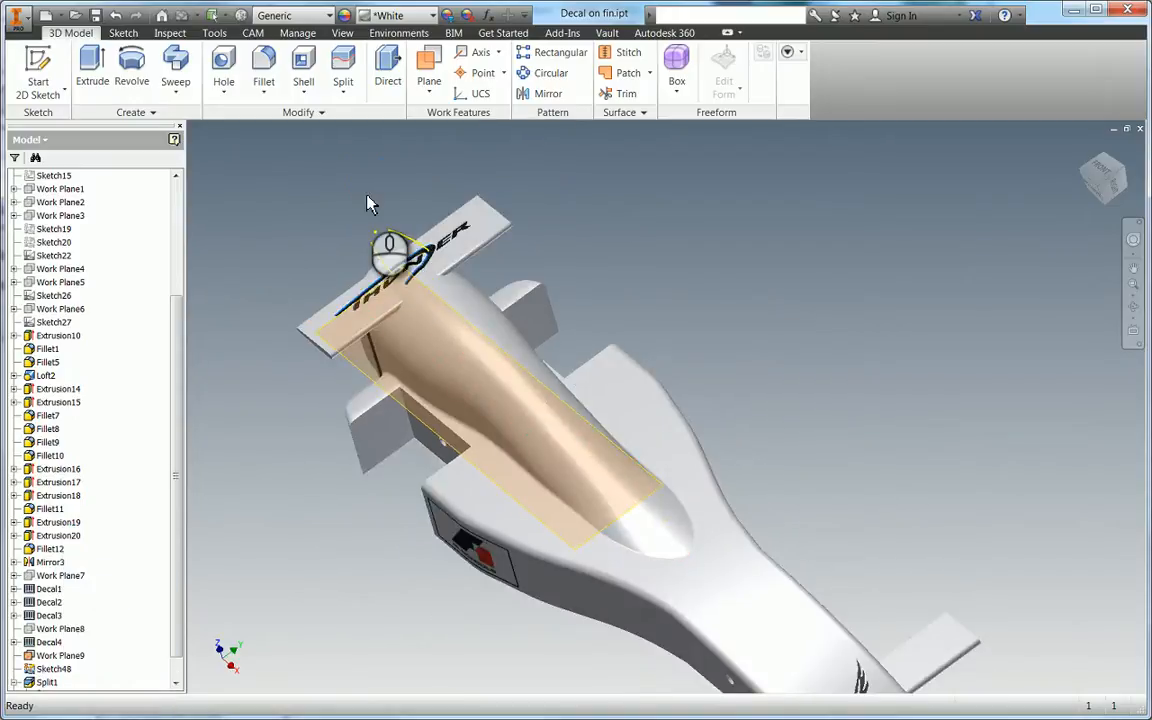
left_click(344, 68)
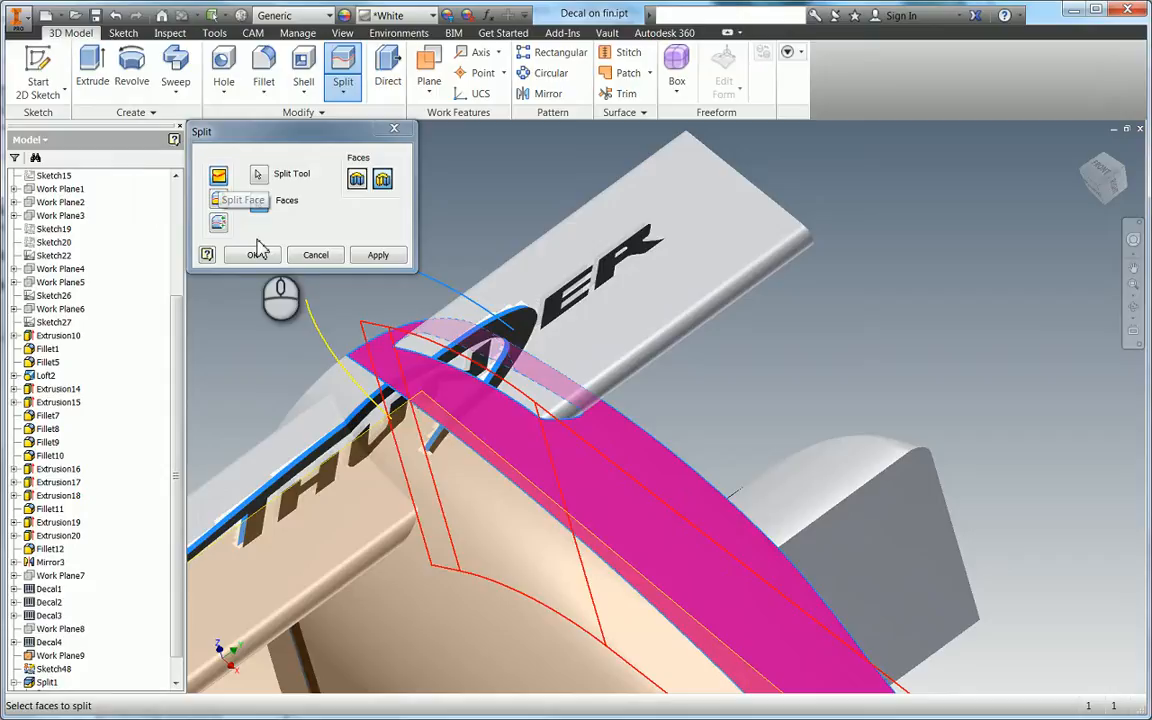
left_click(252, 254)
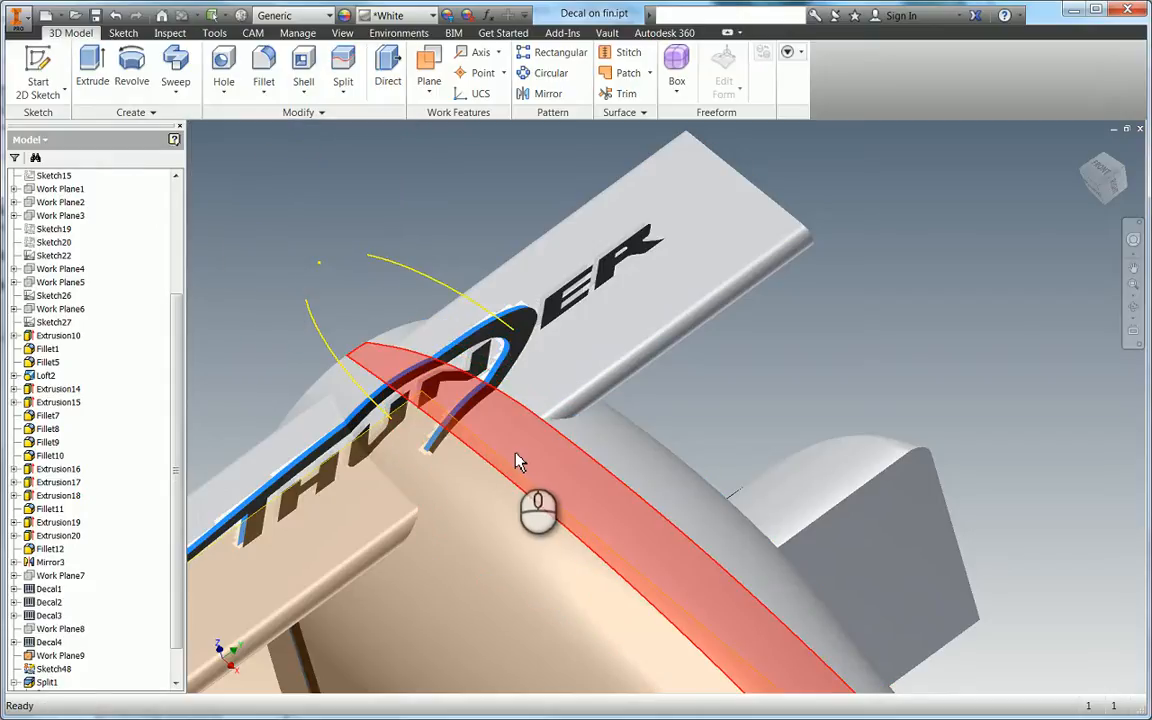